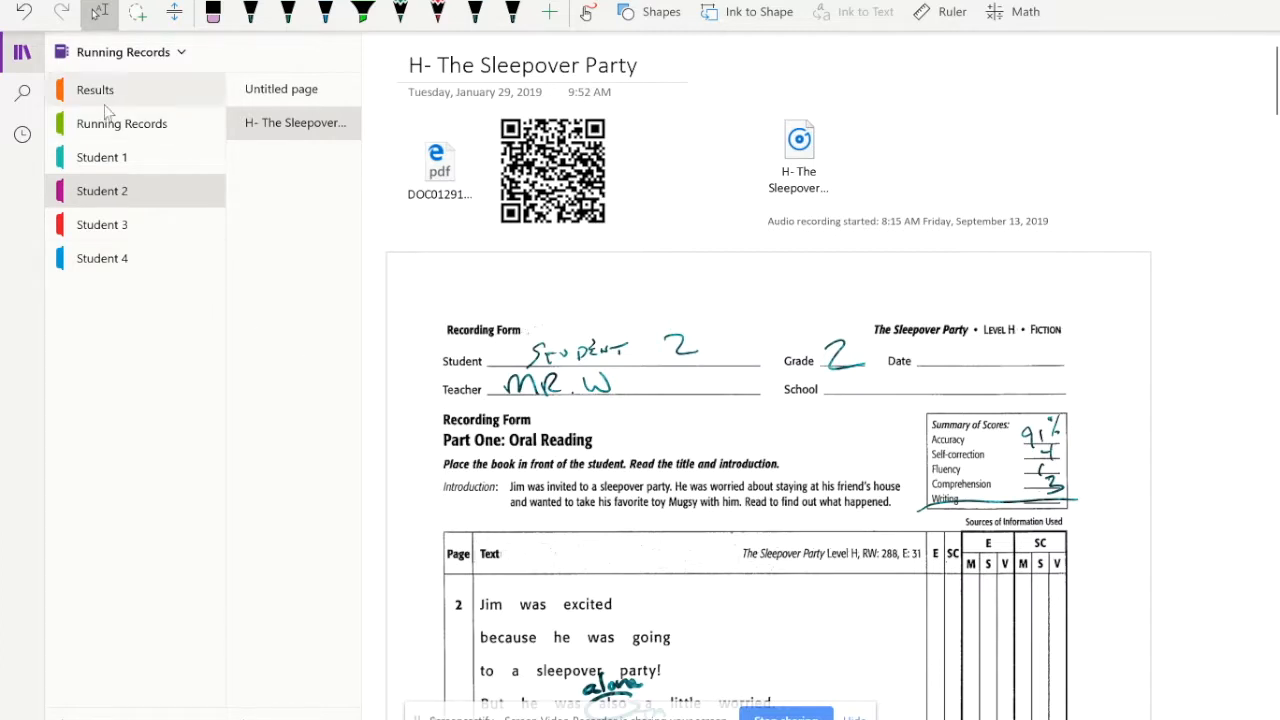
- Show the Results page with the embedded Alden Primary Running Record Results form
{"action": "left_click", "coordinate": [96, 88]}
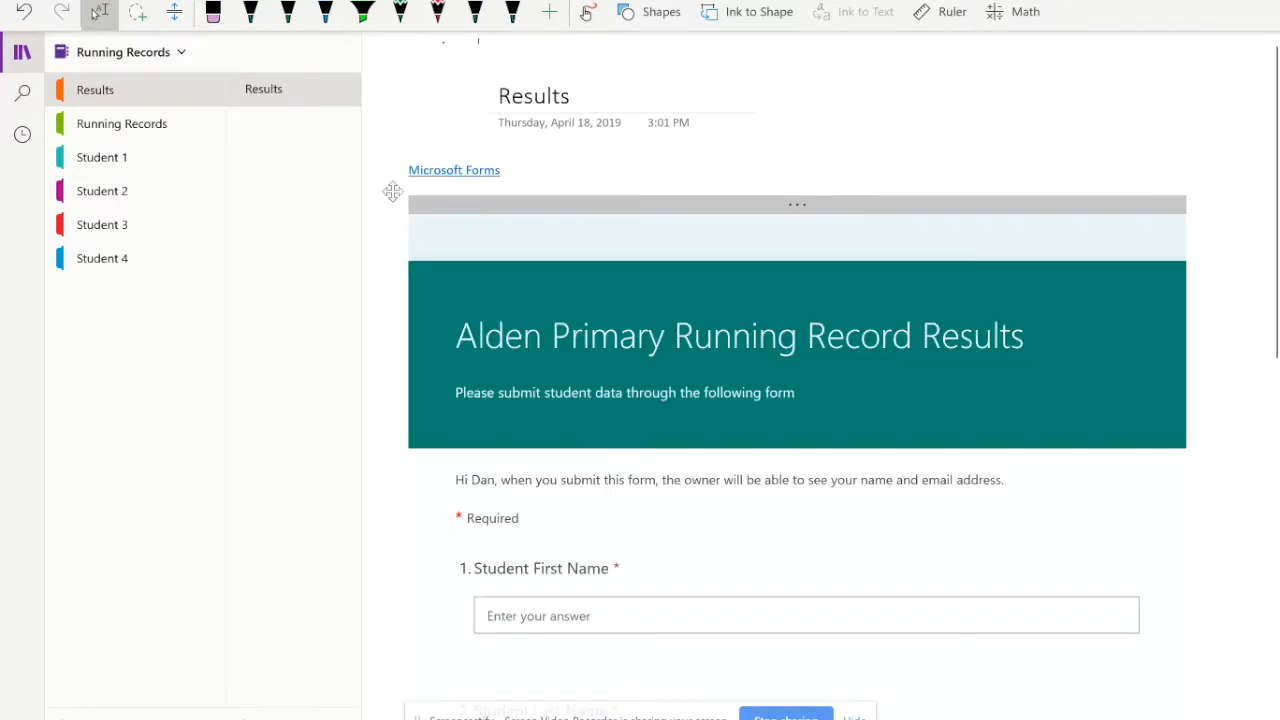
{"action": "scroll", "scroll_direction": "down", "scroll_amount": 3}
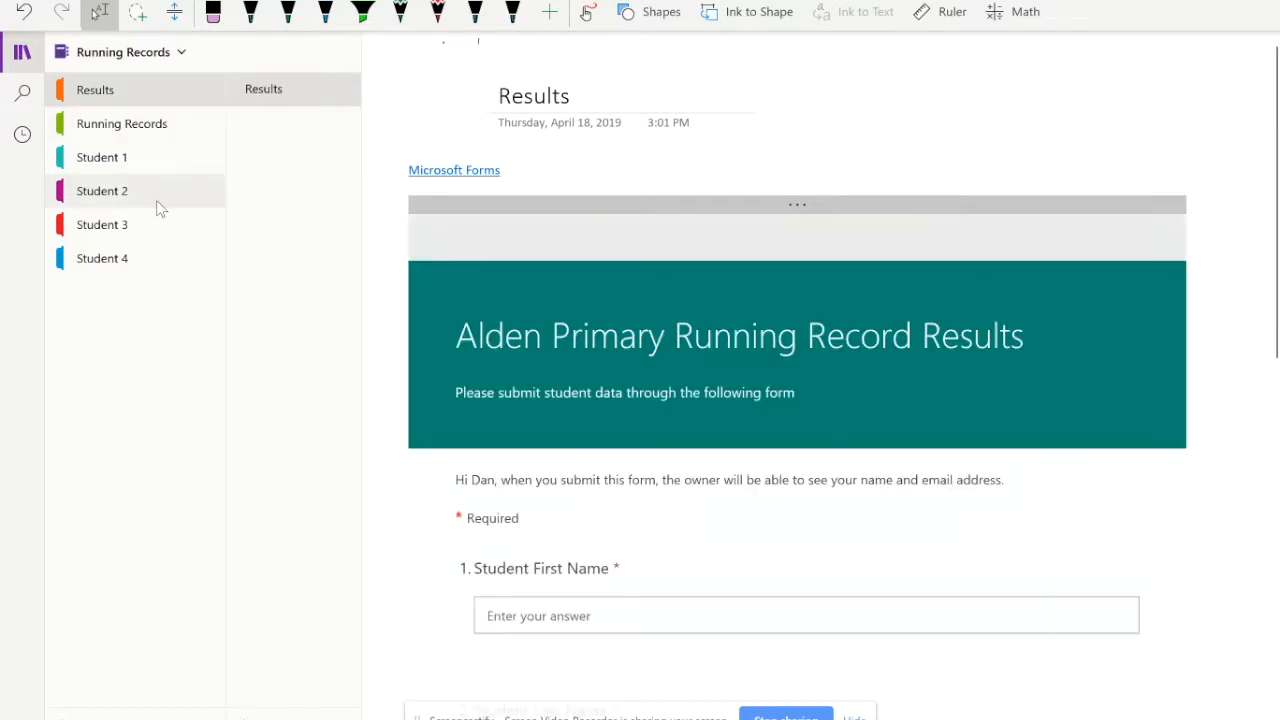
{"action": "mouse_move", "coordinate": [196, 68]}
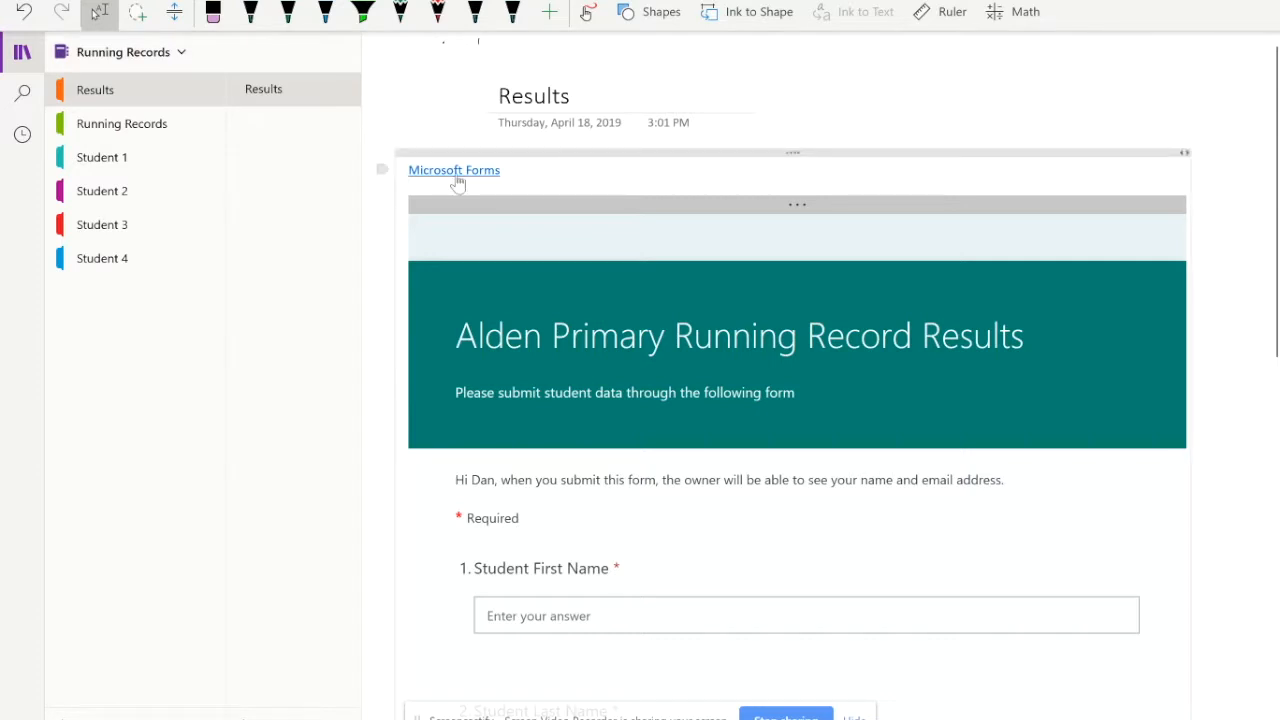
- Launch the Alden Primary Running Record Results form in its own Chrome tab
{"action": "left_click", "coordinate": [452, 168]}
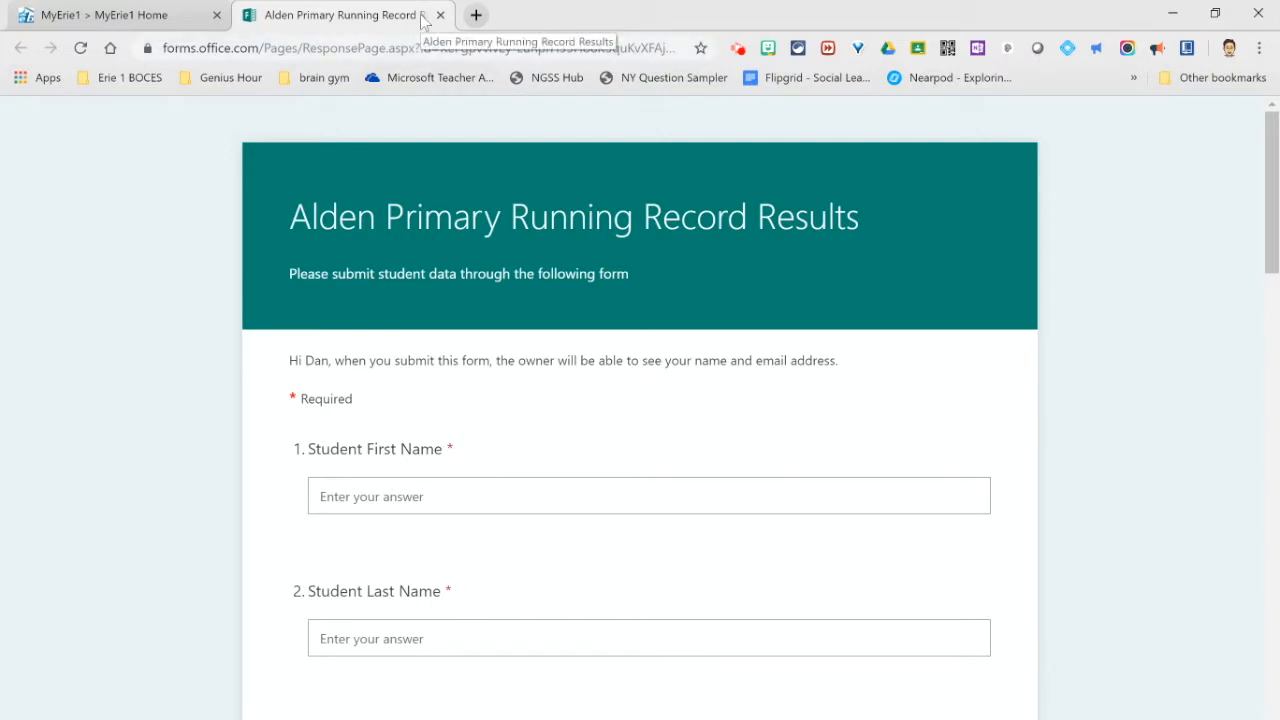
{"action": "mouse_move", "coordinate": [512, 22]}
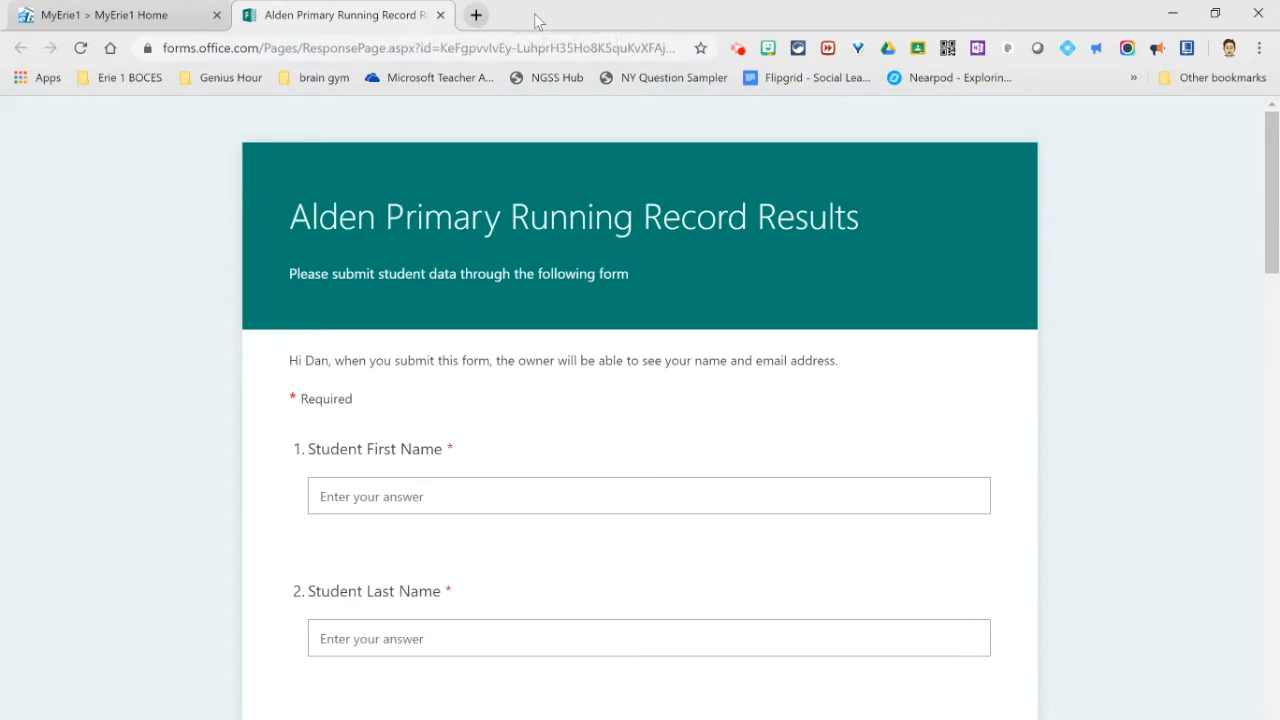
{"action": "mouse_move", "coordinate": [640, 20]}
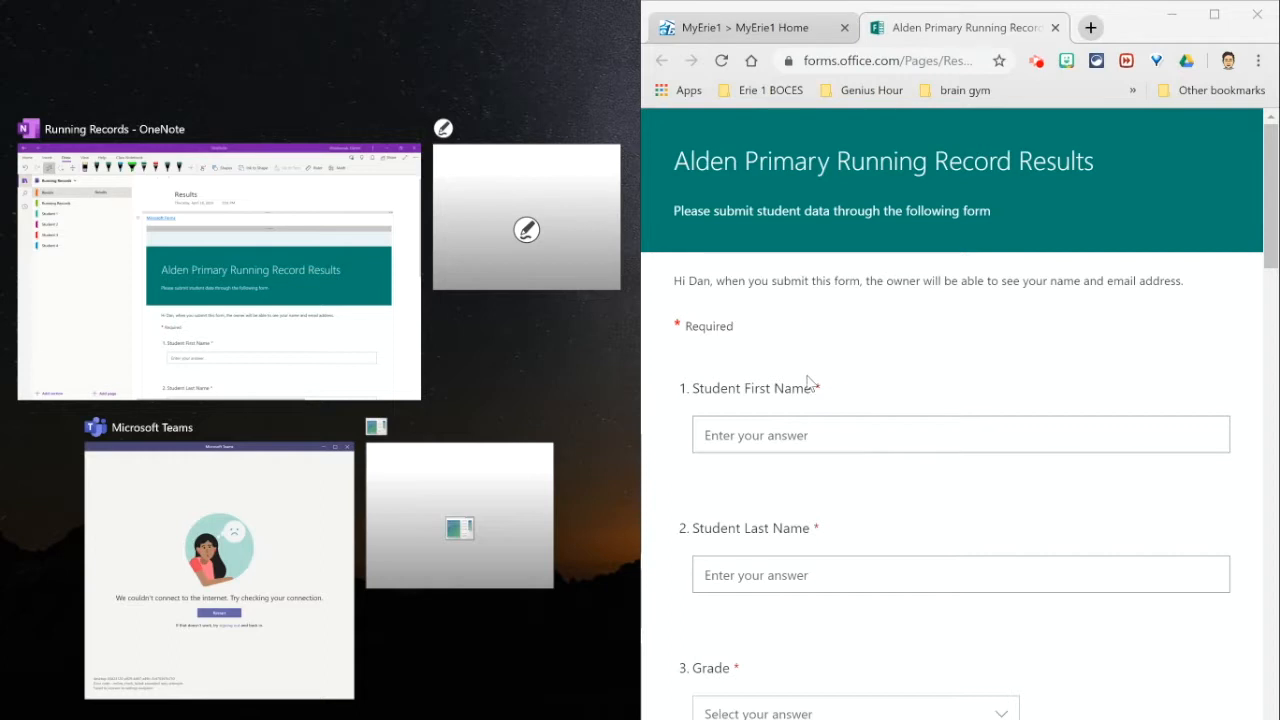
{"action": "mouse_move", "coordinate": [276, 208]}
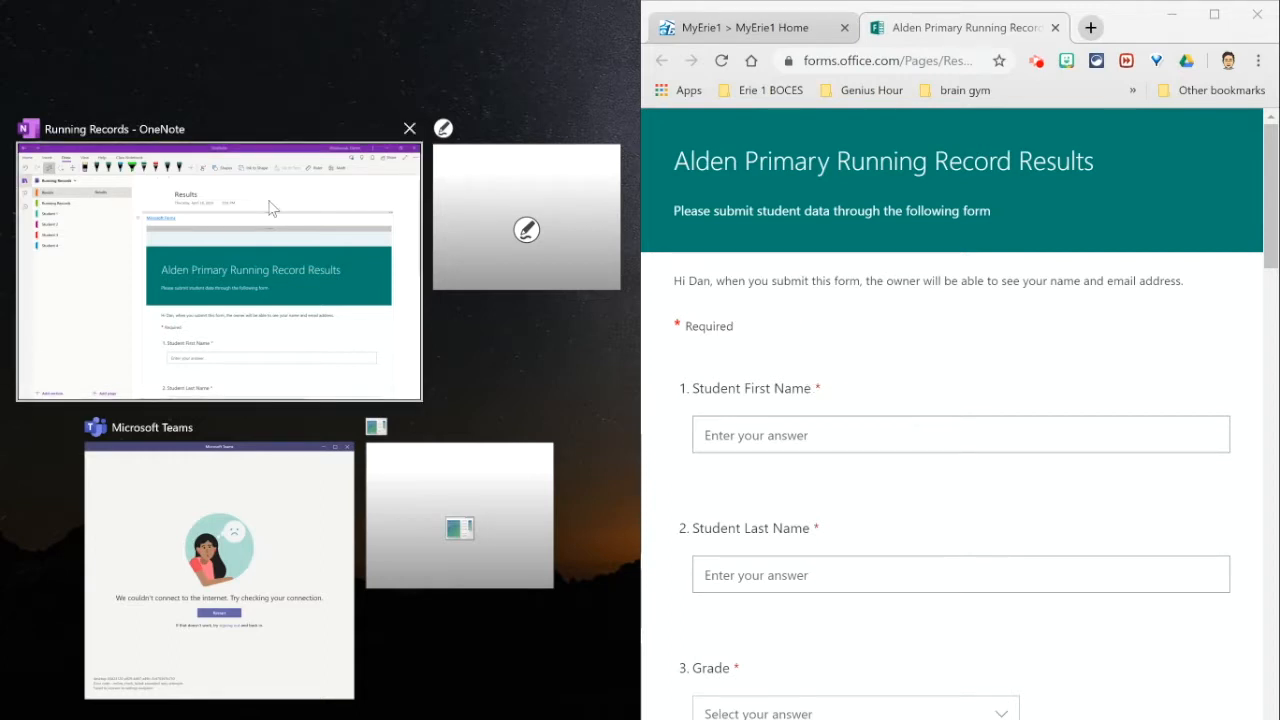
{"action": "mouse_move", "coordinate": [350, 206]}
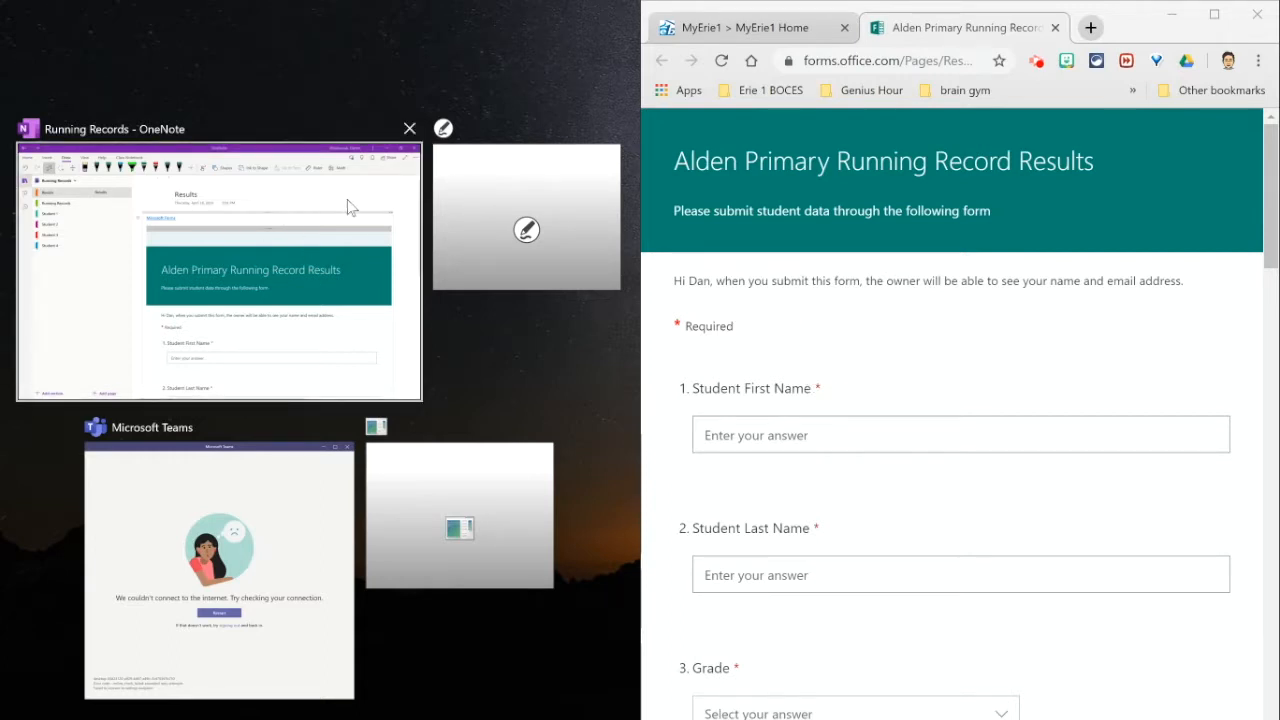
{"action": "mouse_move", "coordinate": [268, 206]}
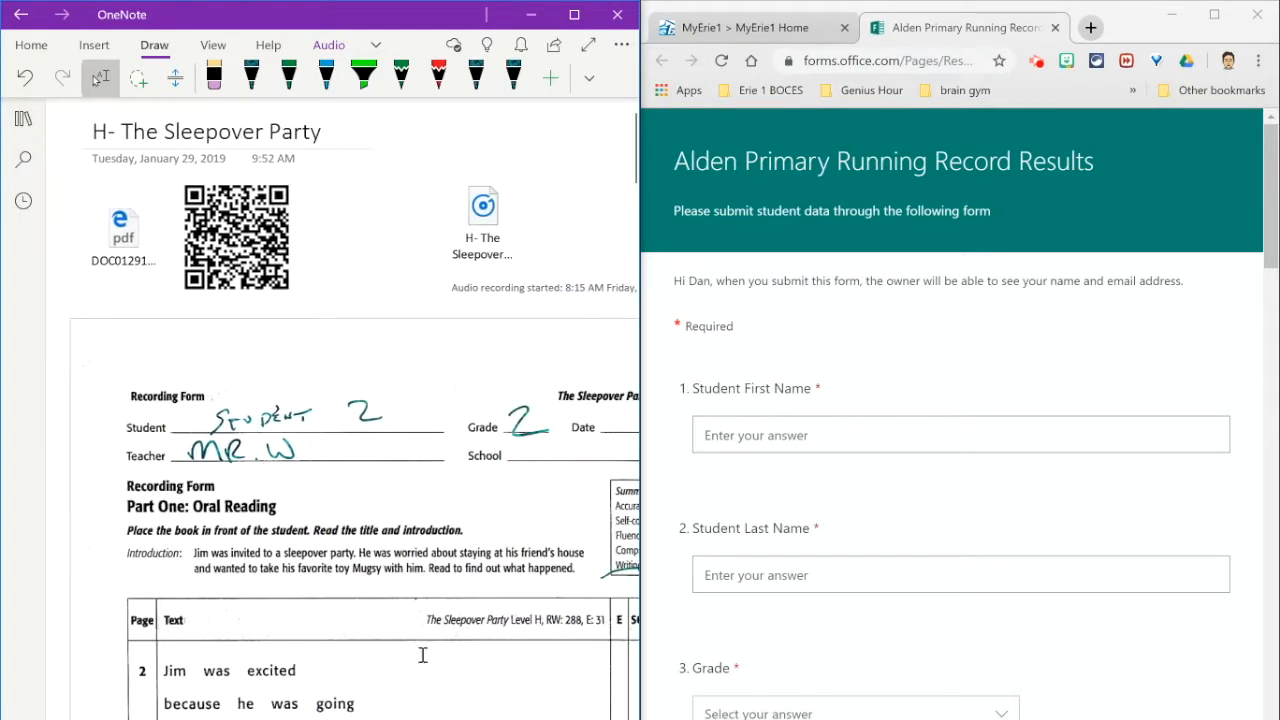
{"action": "mouse_move", "coordinate": [310, 678]}
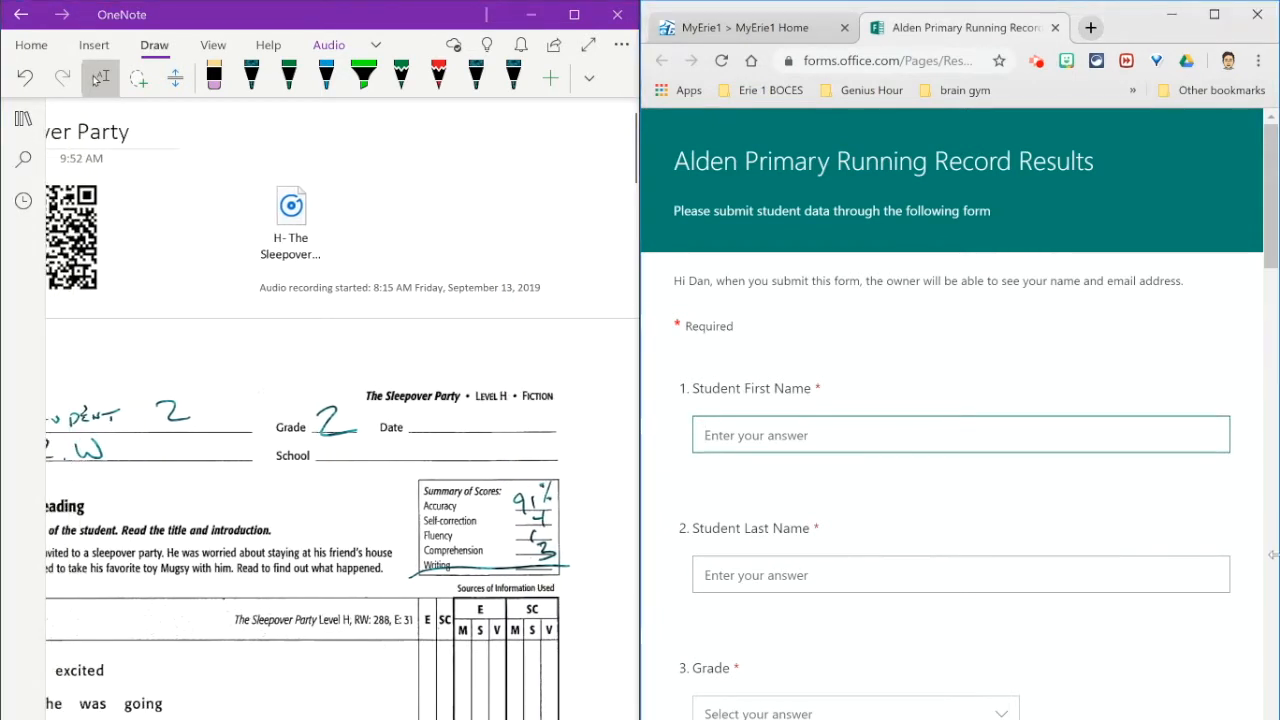
- Fill Student 2's answers — Grade 2, level H fiction, 11 errors, 91% accuracy — through question 15
{"action": "type", "text": "Student"}
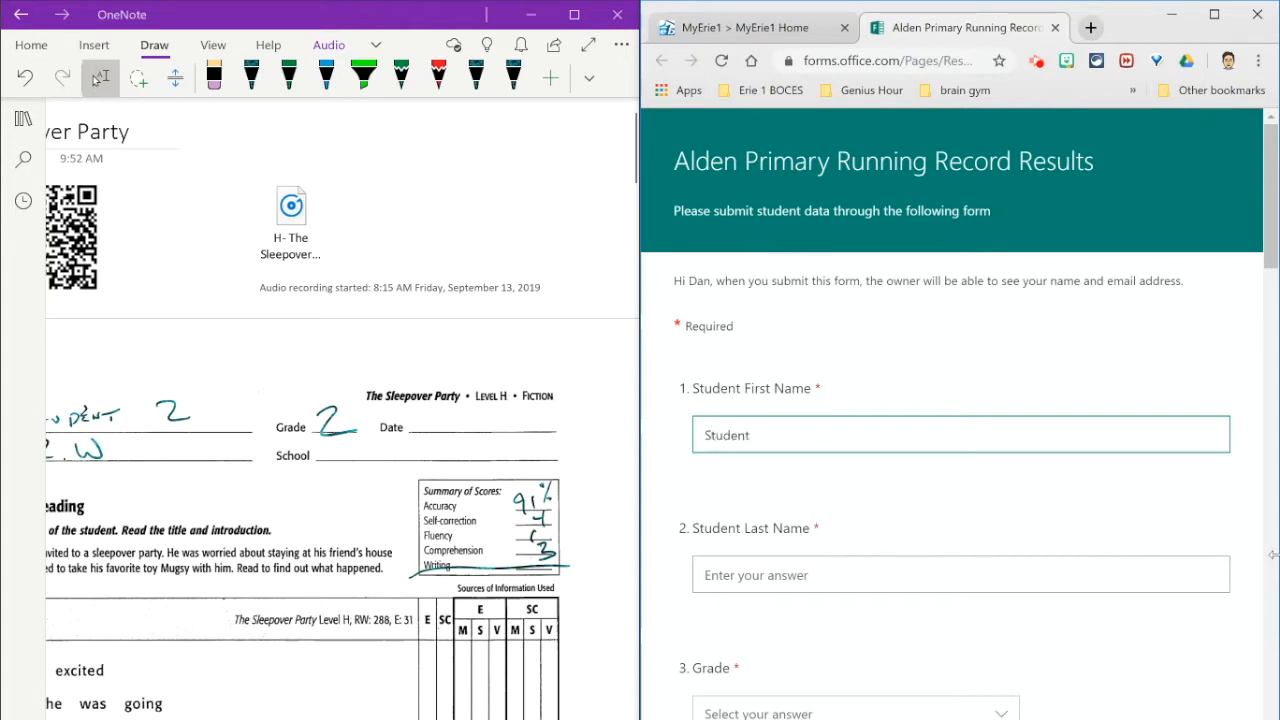
{"action": "left_click", "coordinate": [960, 574]}
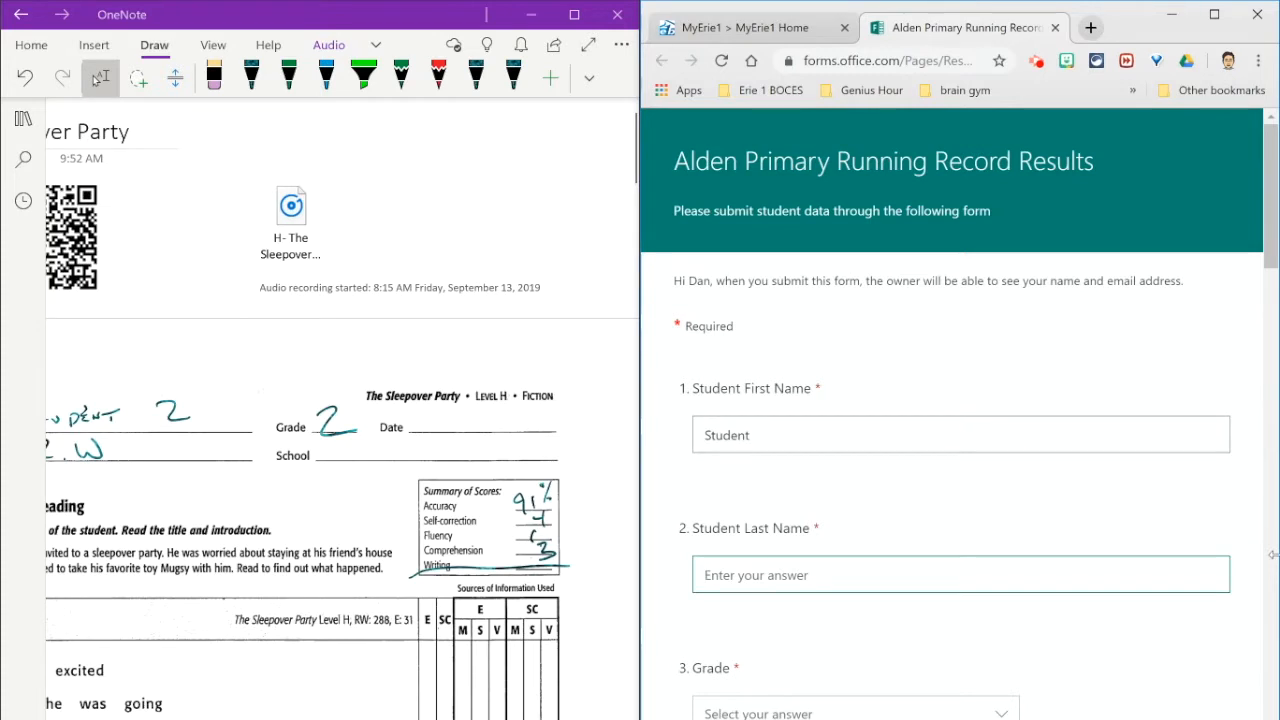
{"action": "scroll", "scroll_direction": "down", "scroll_amount": 3}
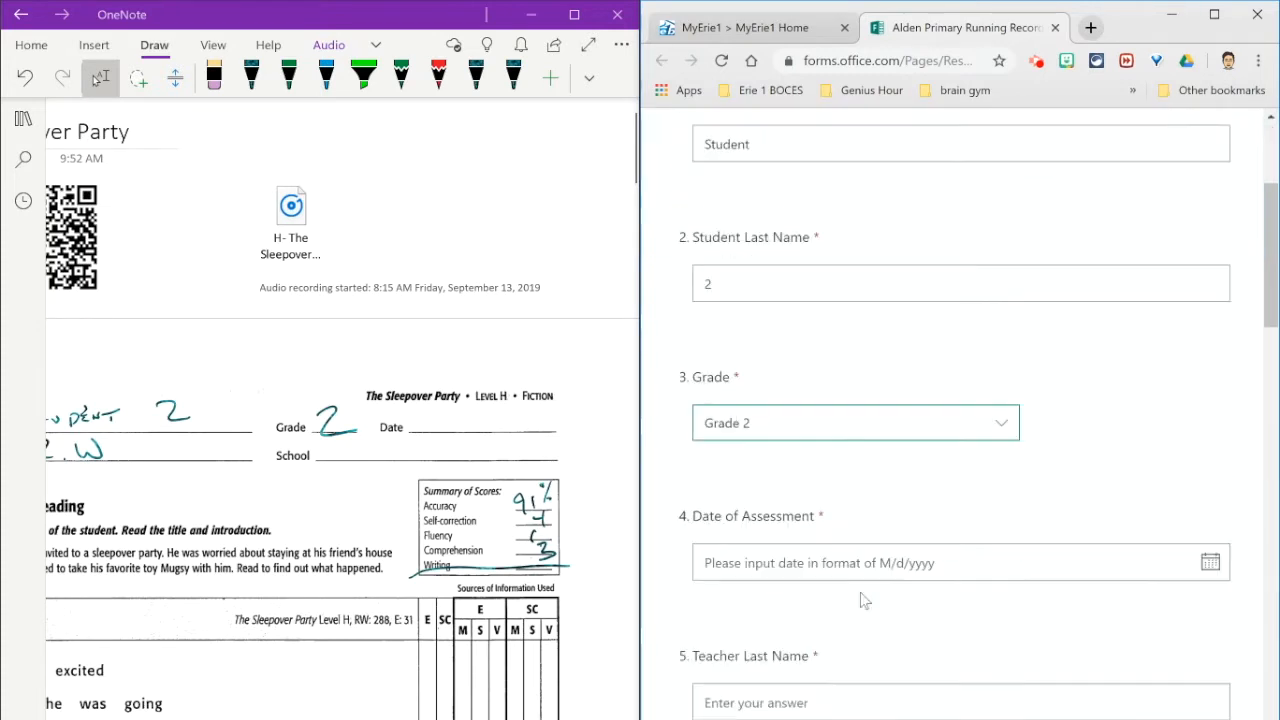
{"action": "scroll", "scroll_direction": "down", "scroll_amount": 3}
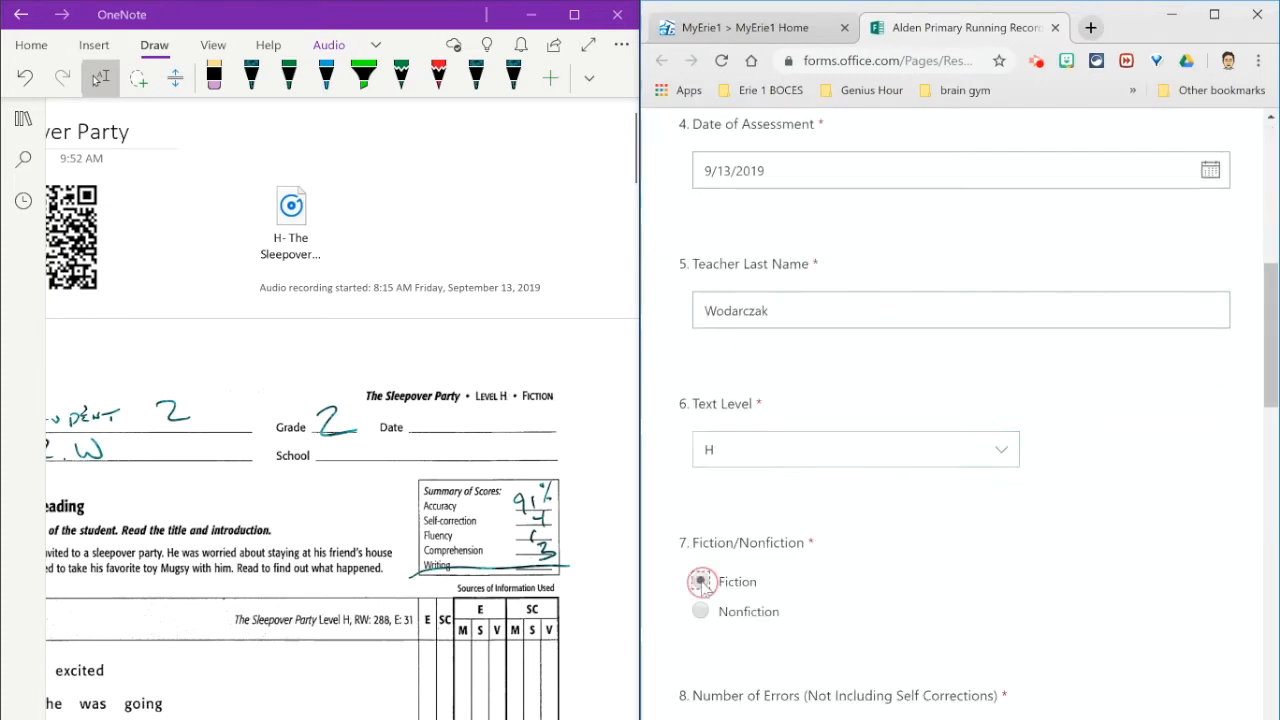
{"action": "scroll", "scroll_direction": "down", "scroll_amount": 3}
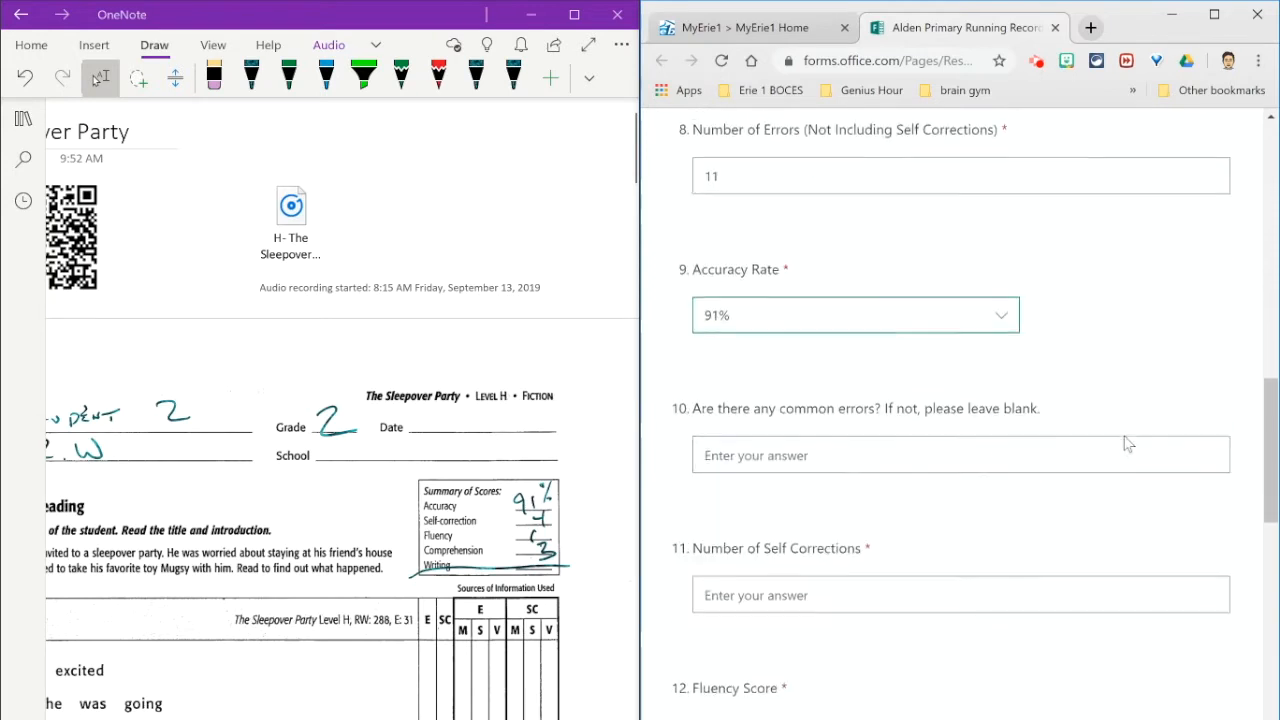
{"action": "scroll", "scroll_direction": "down", "scroll_amount": 3}
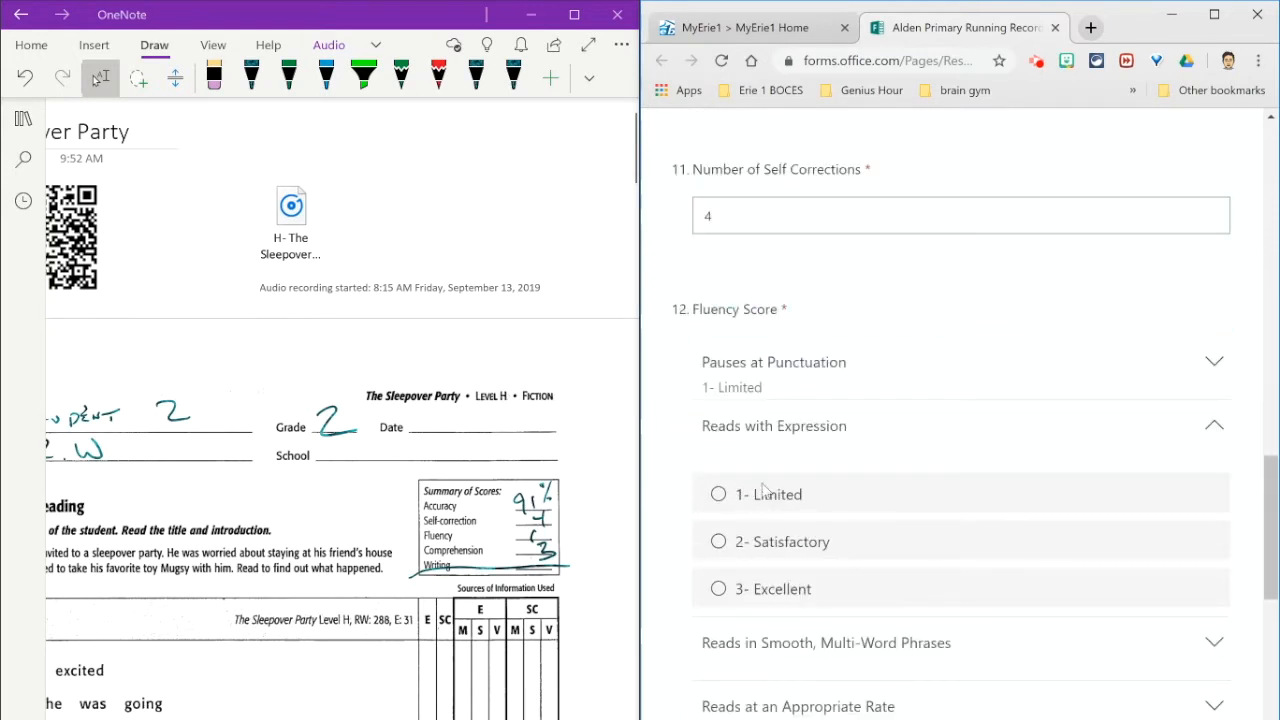
{"action": "scroll", "scroll_direction": "down", "scroll_amount": 3}
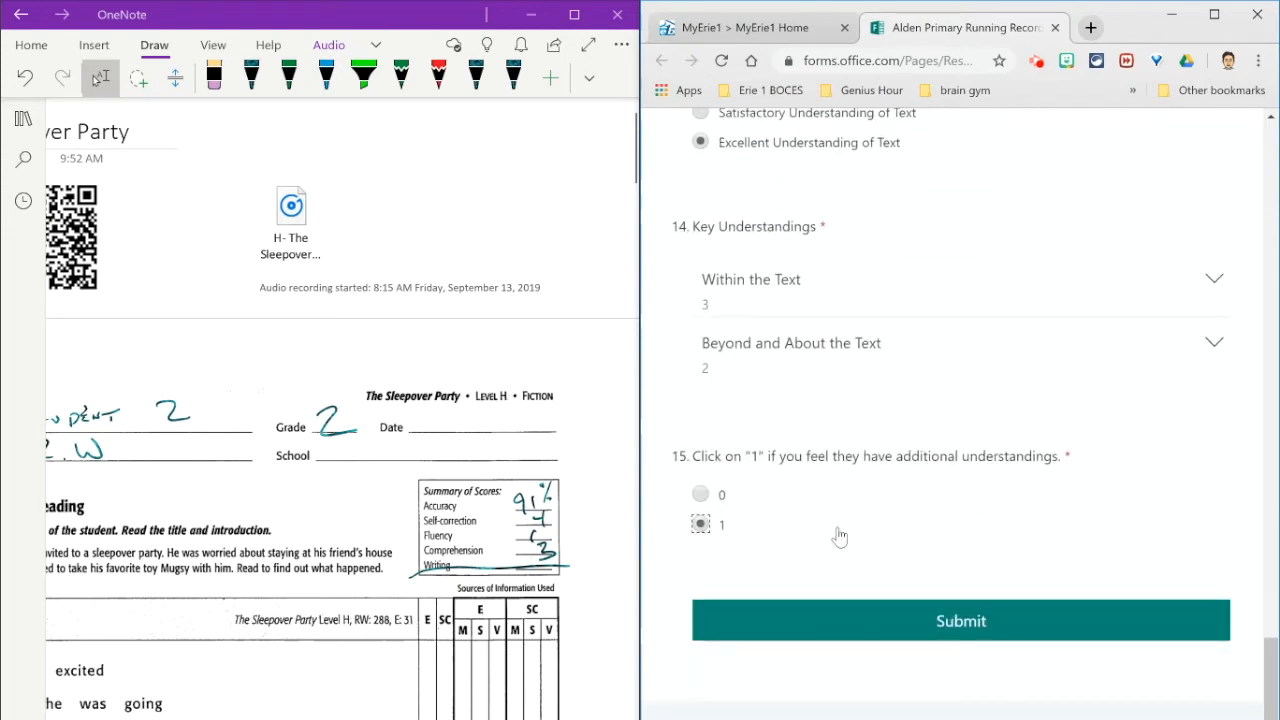
- Submit Student 2's response so the Thanks confirmation shows beside the OneNote record
{"action": "left_click", "coordinate": [960, 620]}
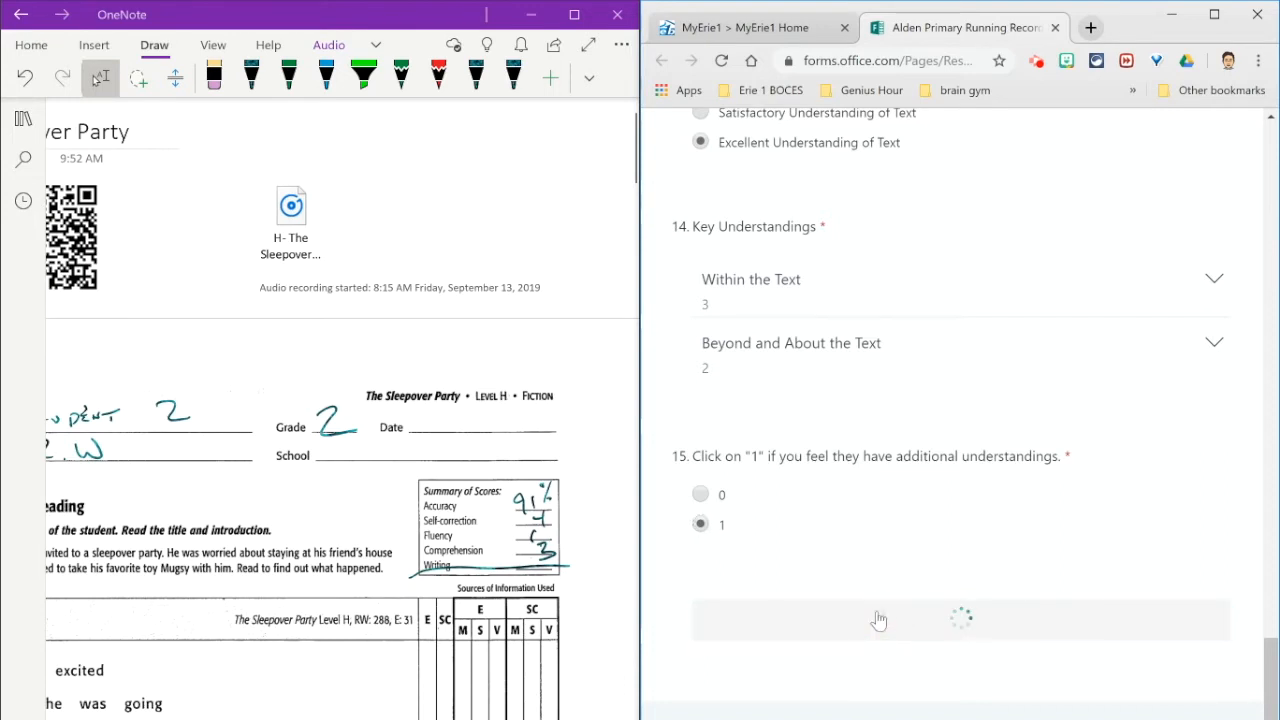
{"action": "left_click", "coordinate": [880, 618]}
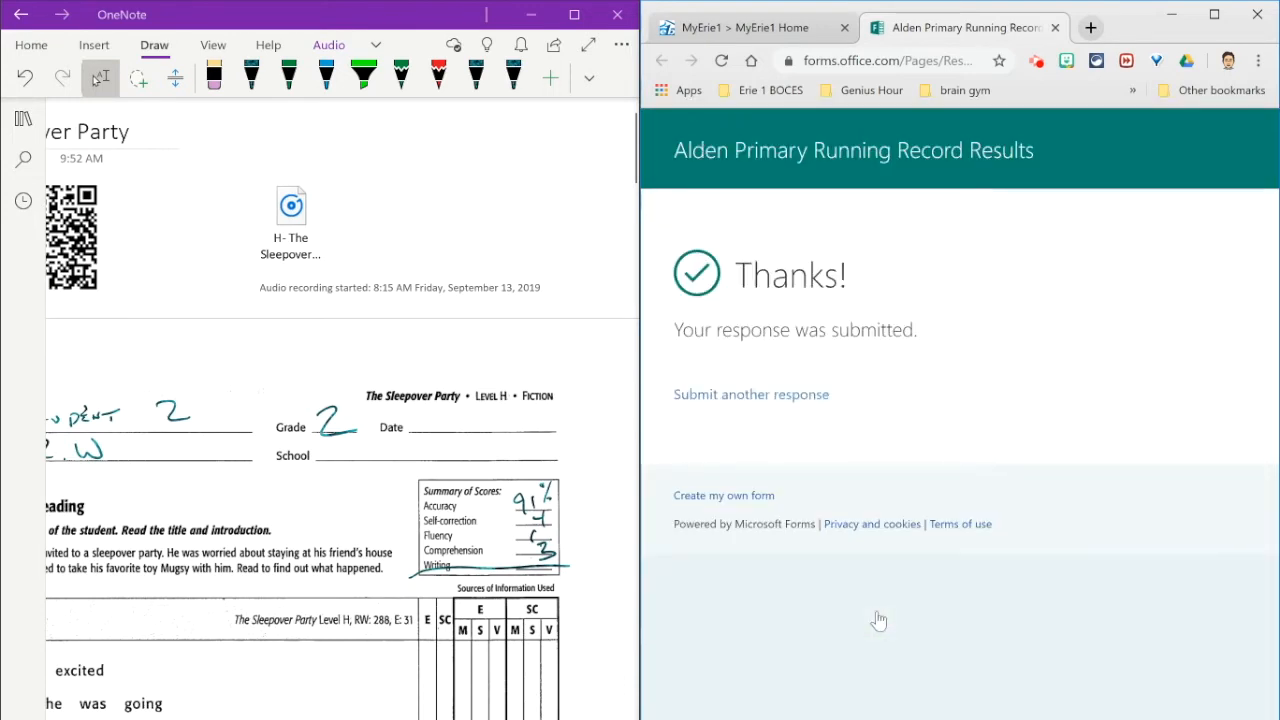